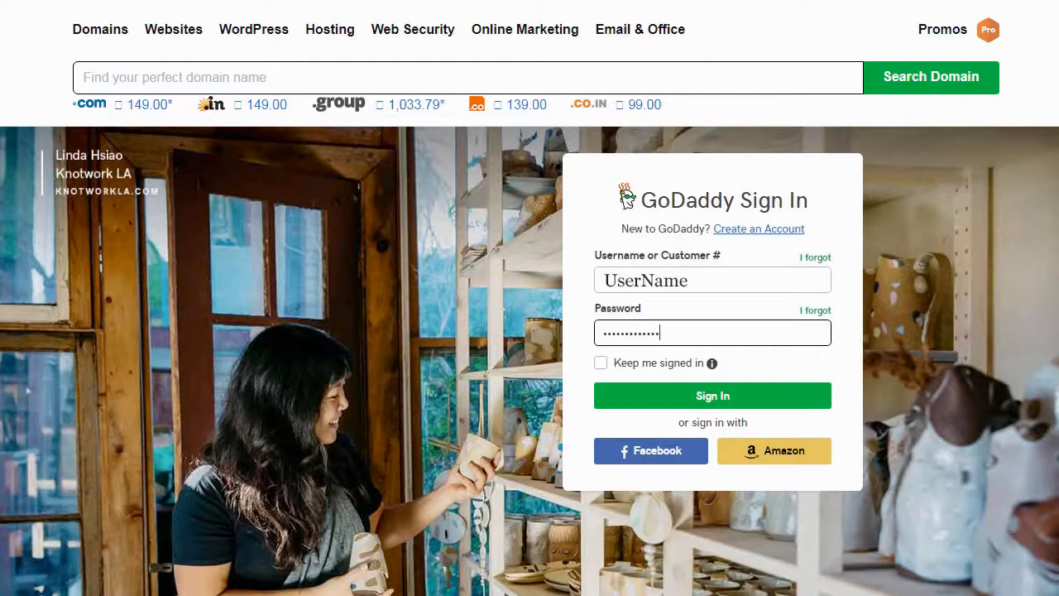
# - Sign in to GoDaddy and manage the Deluxe Linux Hosting with cPanel plan
pyautogui.click(711, 394)
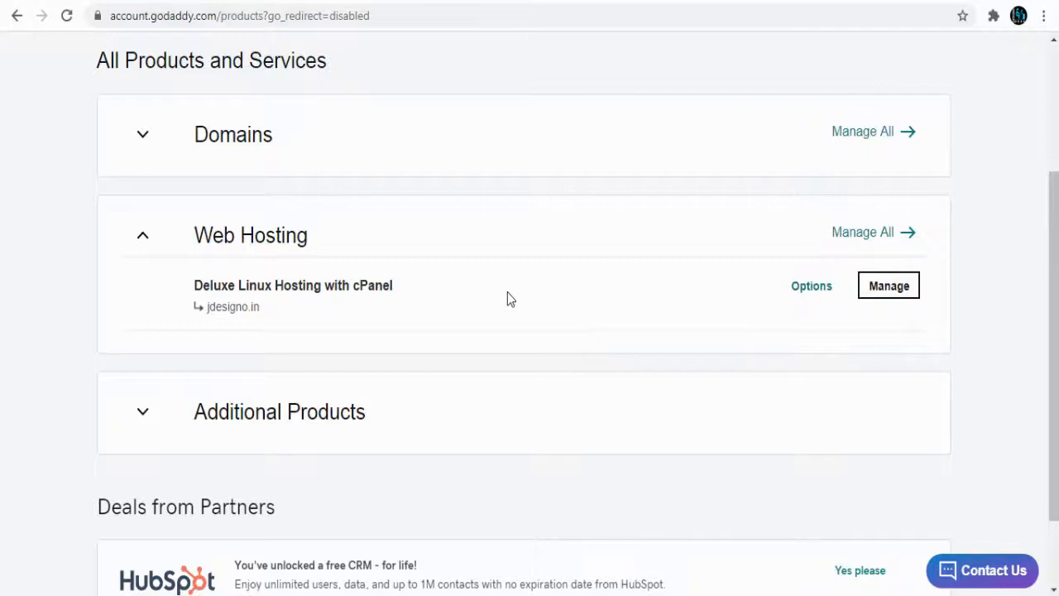
pyautogui.moveTo(888, 292)
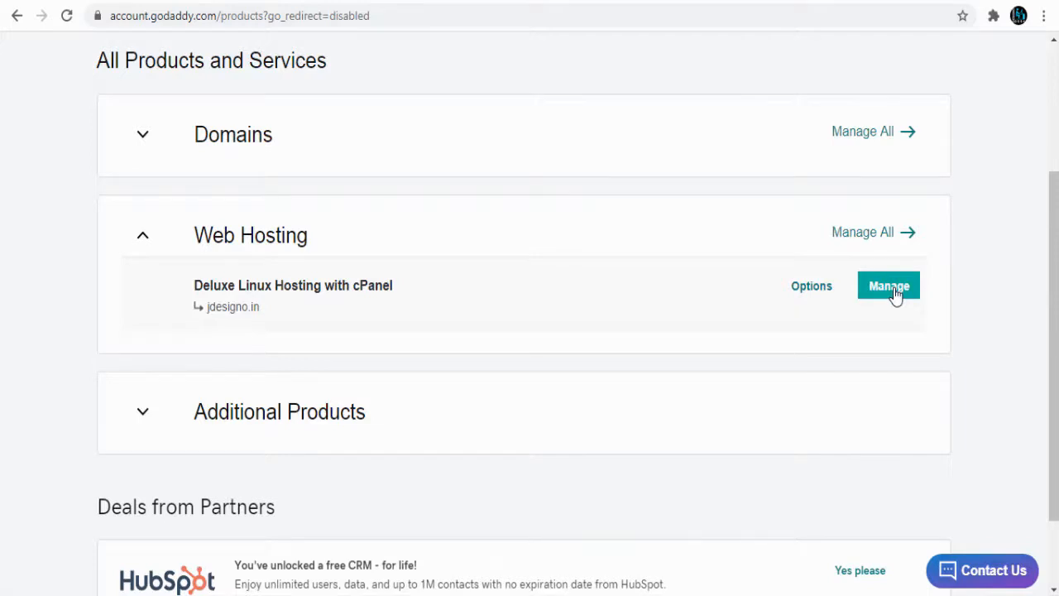
pyautogui.click(886, 284)
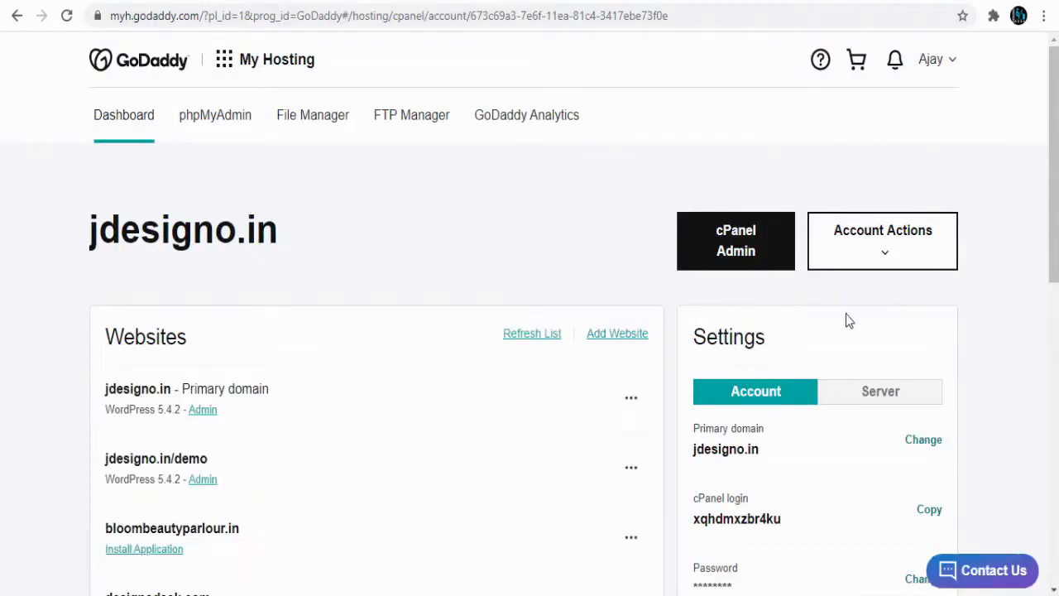
pyautogui.moveTo(734, 240)
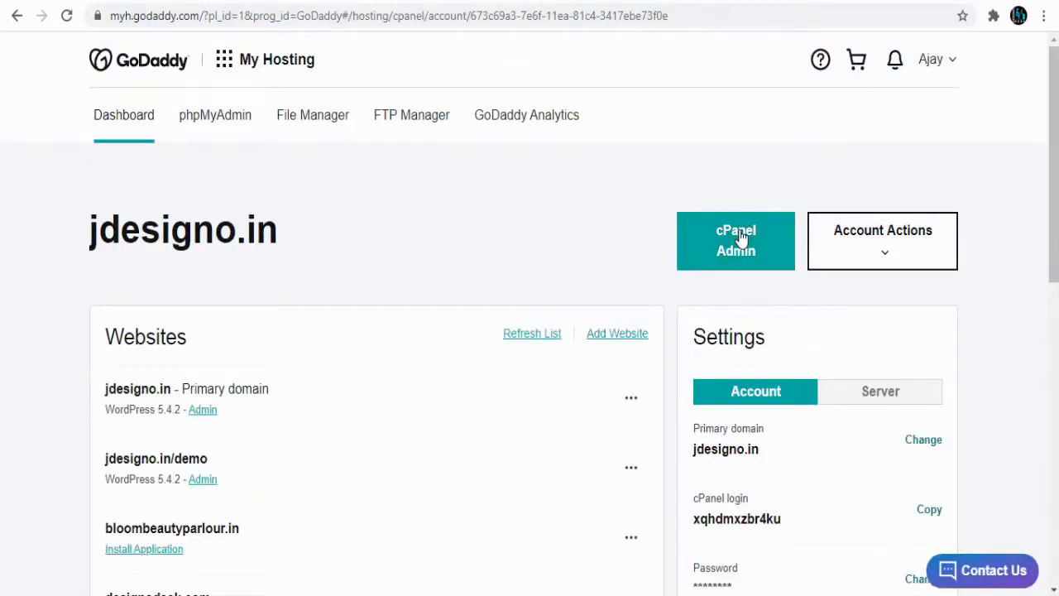
# - Launch cPanel Admin for jdesigno.in and go to its Email Accounts page
pyautogui.click(735, 242)
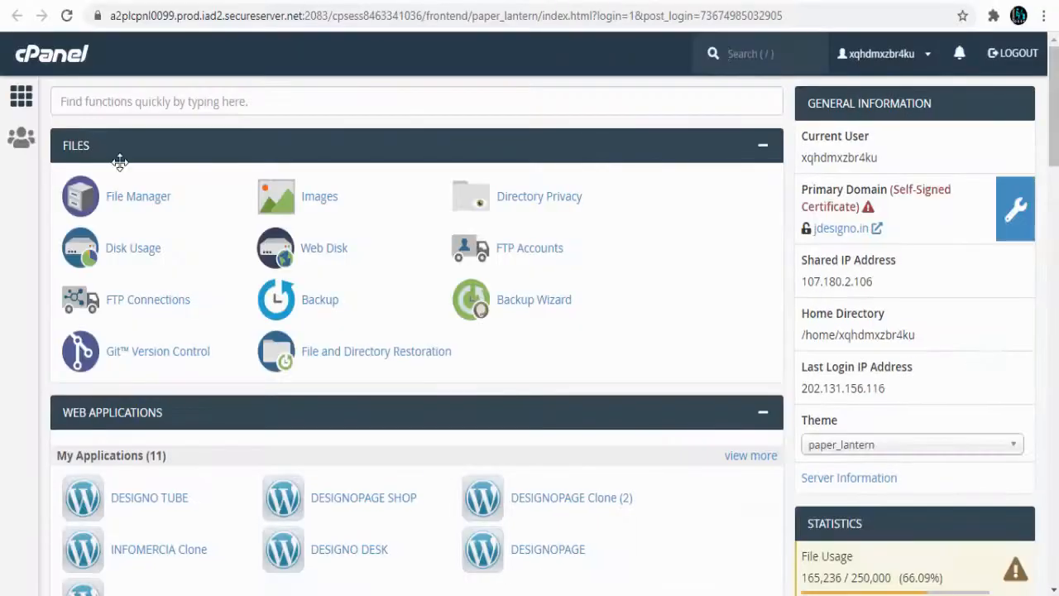
pyautogui.scroll(-3)
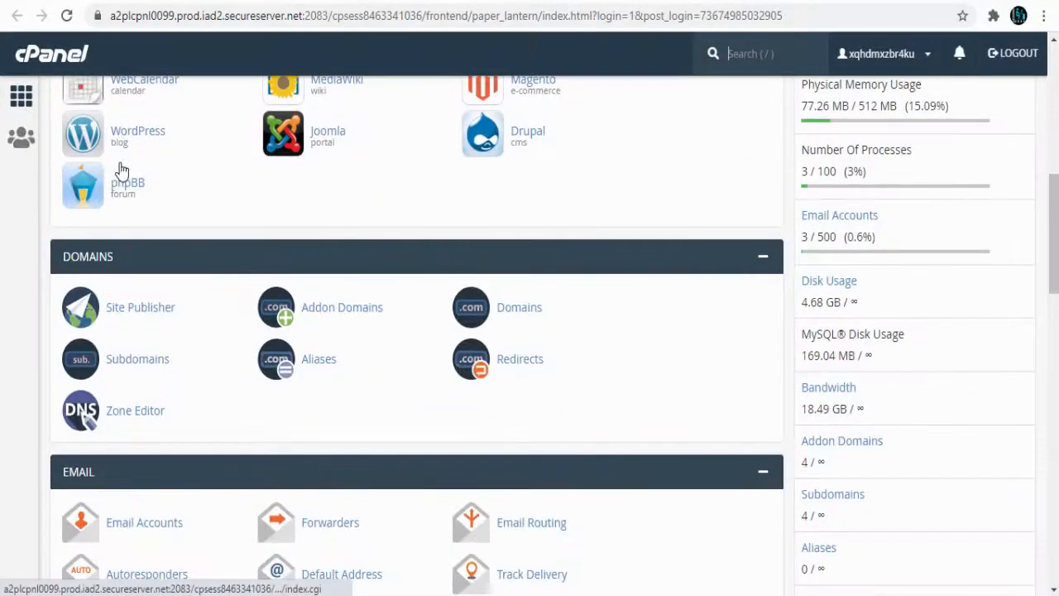
pyautogui.scroll(-3)
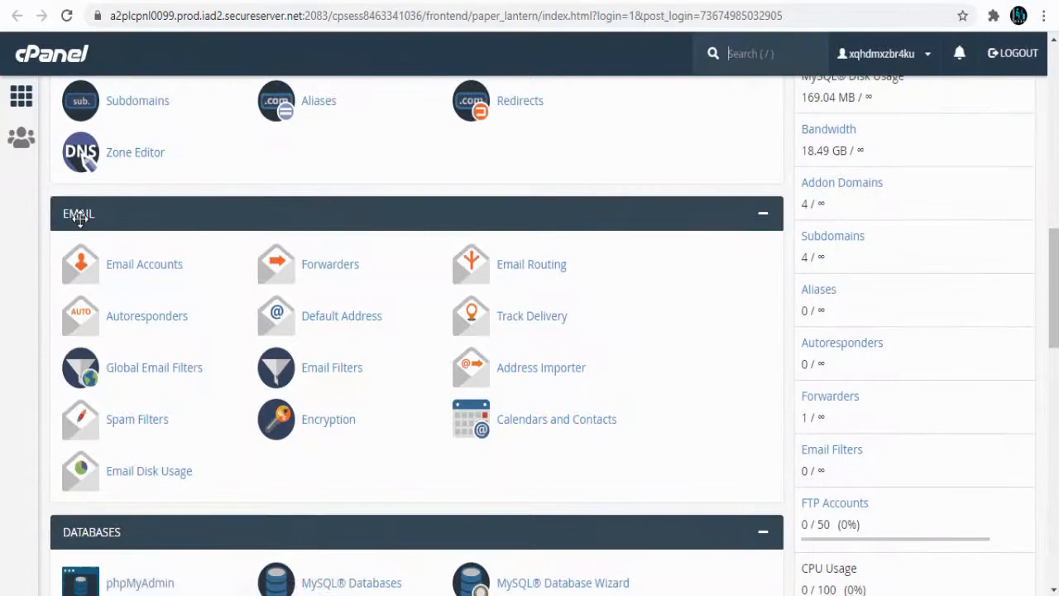
pyautogui.moveTo(143, 273)
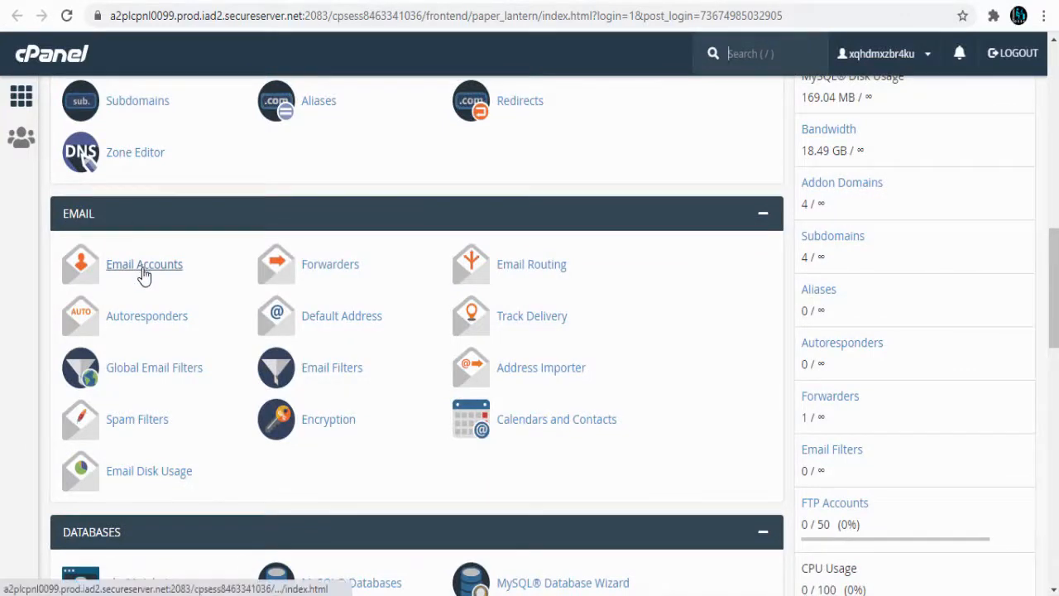
pyautogui.click(144, 264)
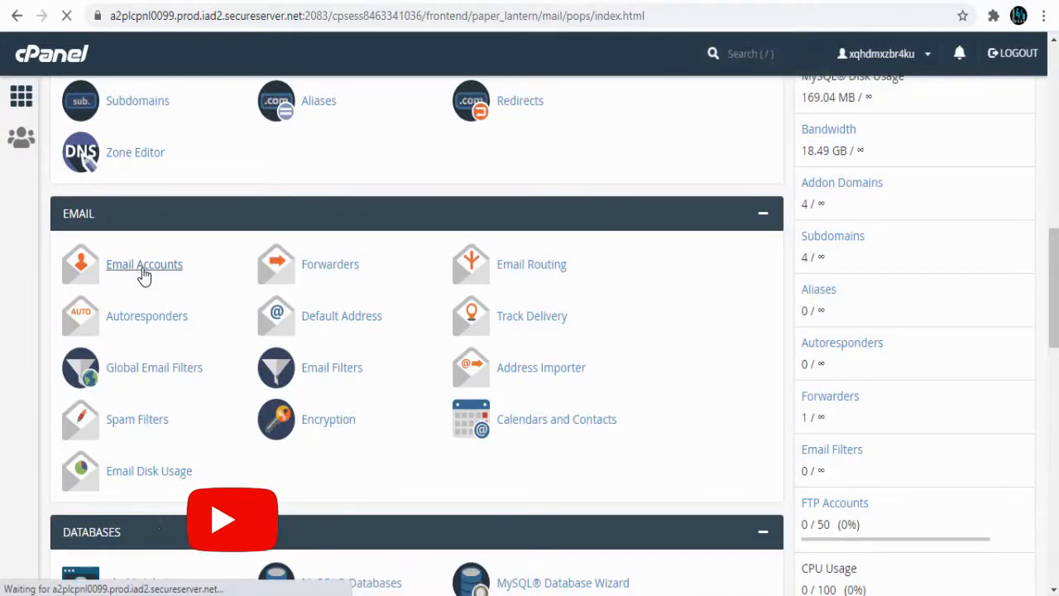
pyautogui.click(144, 265)
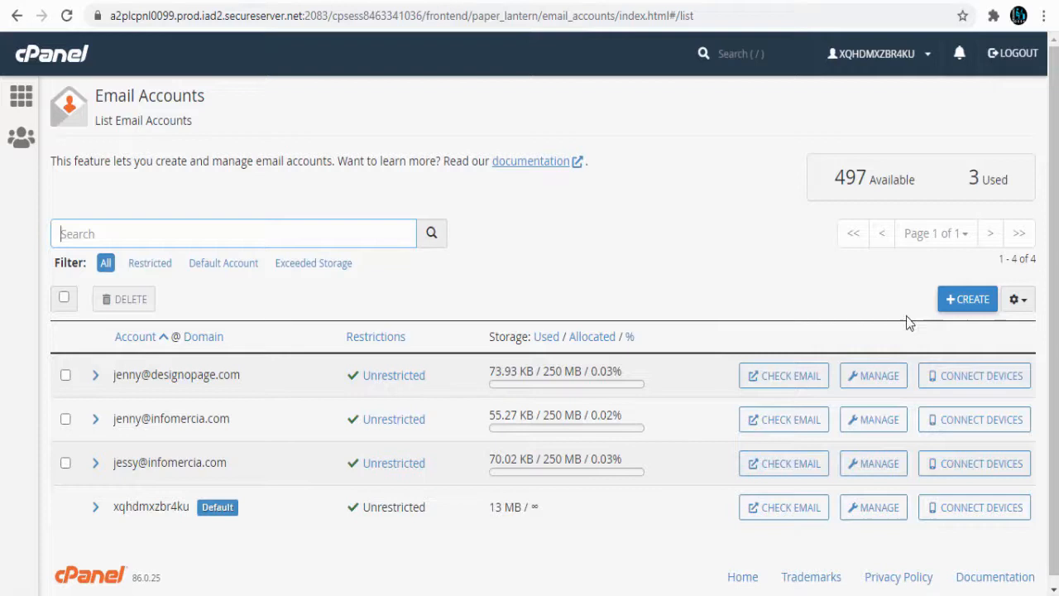
pyautogui.moveTo(966, 298)
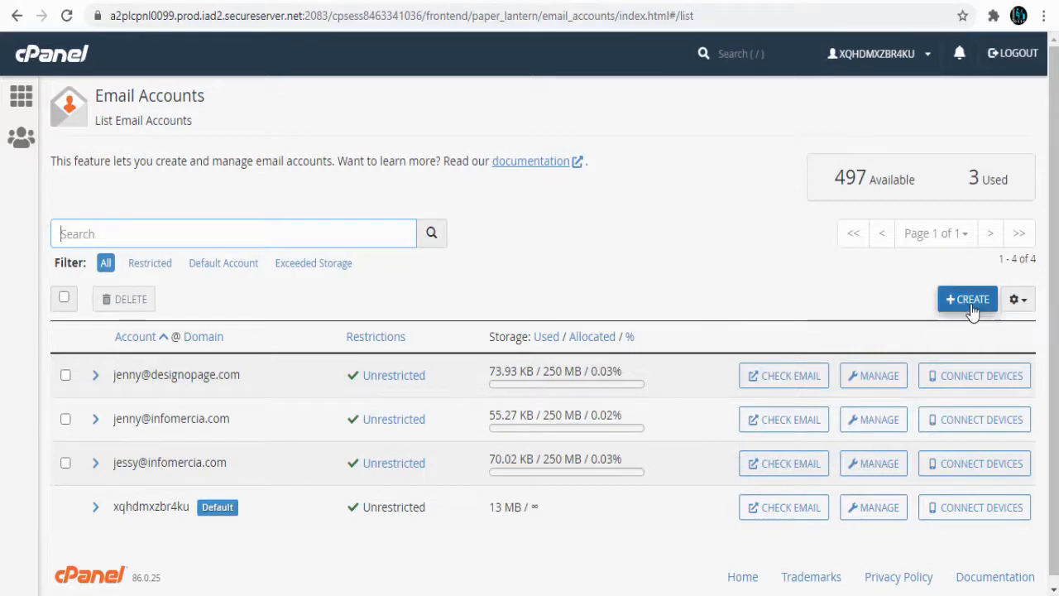
pyautogui.click(966, 298)
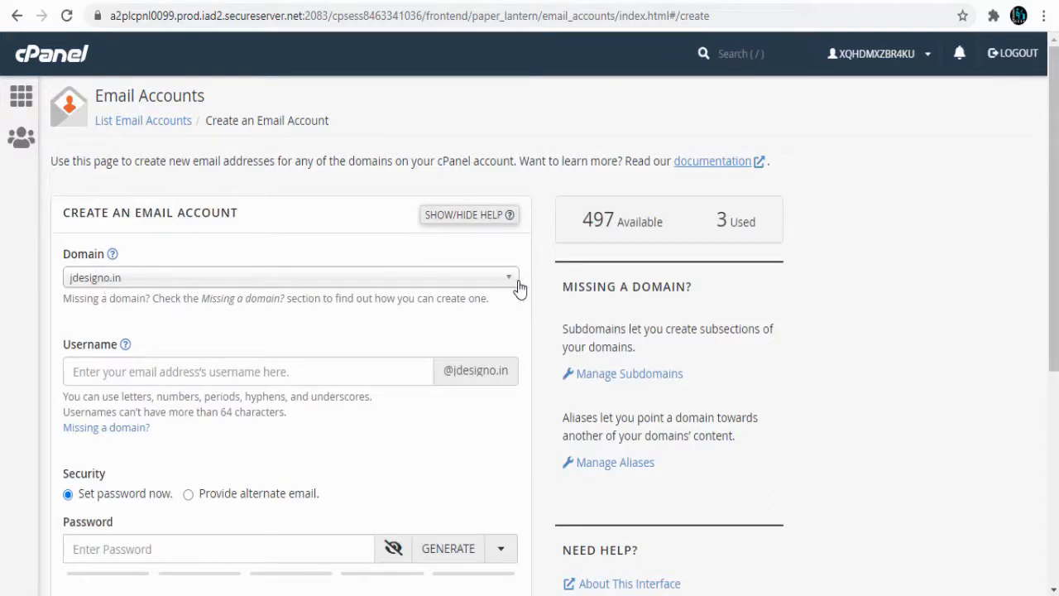
pyautogui.click(289, 277)
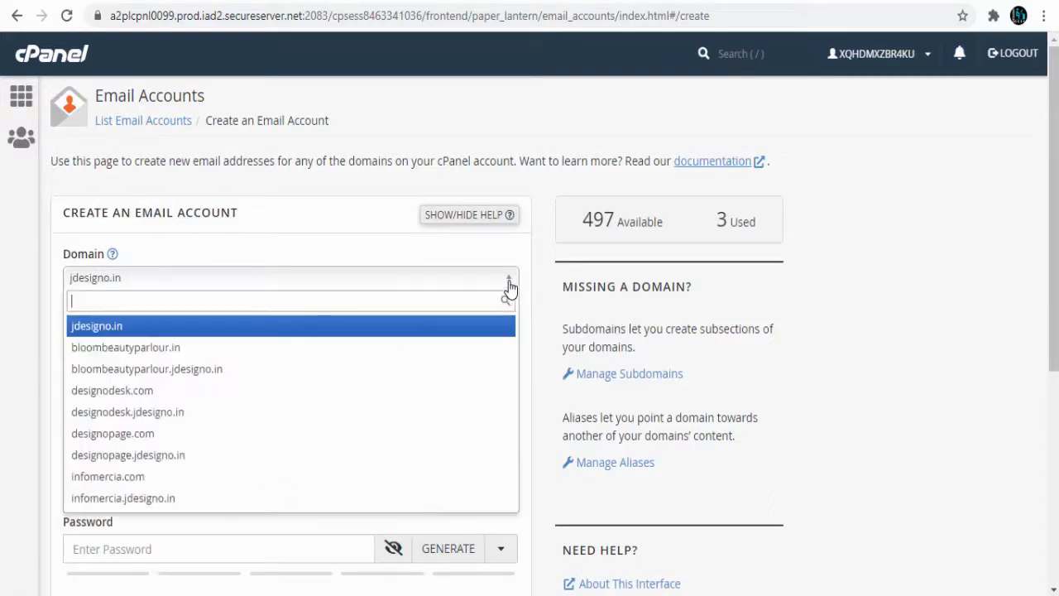
pyautogui.moveTo(293, 347)
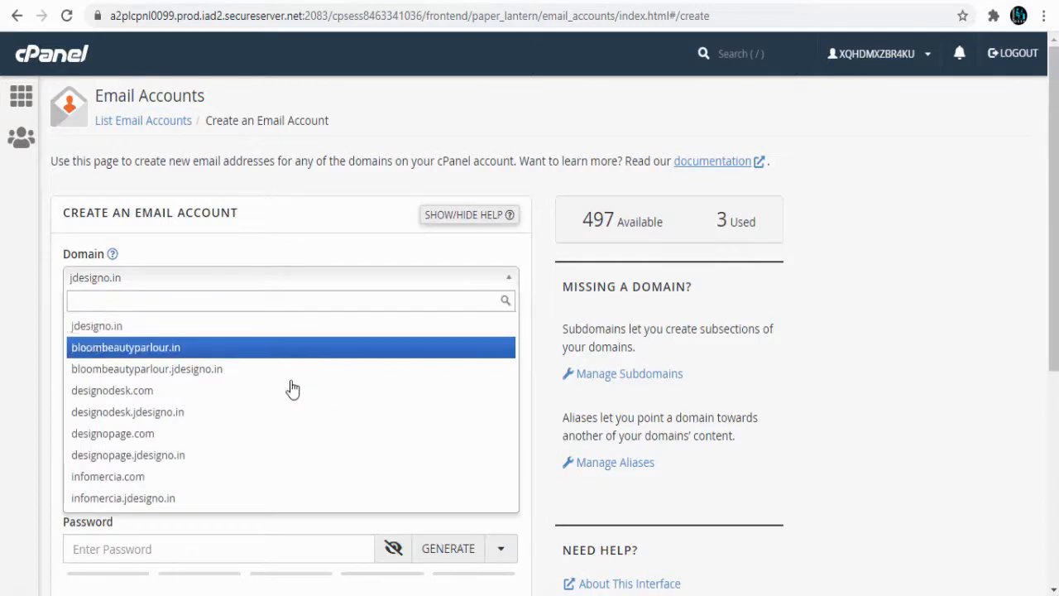
pyautogui.click(112, 434)
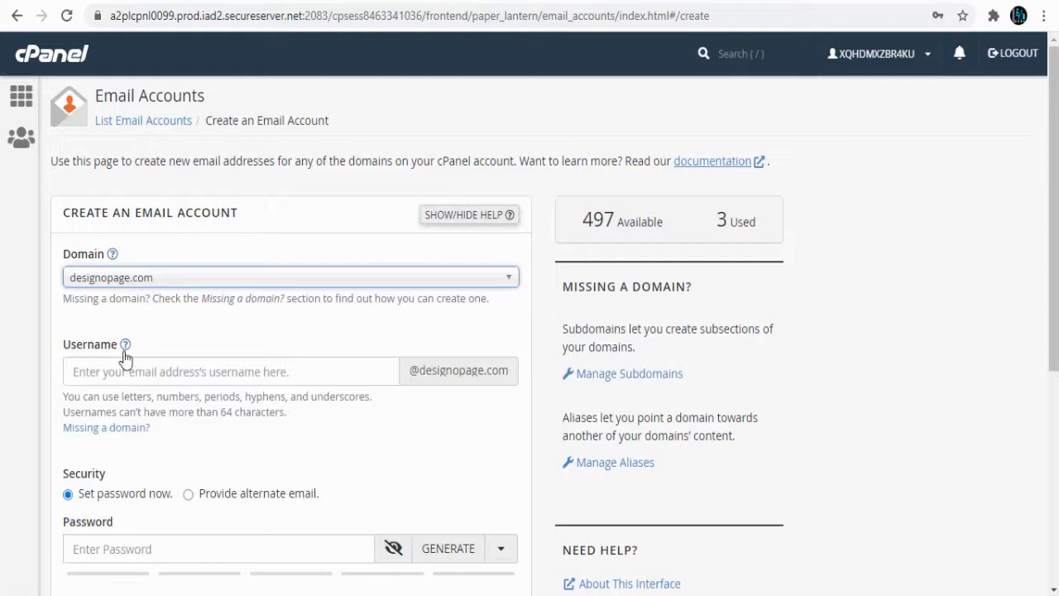
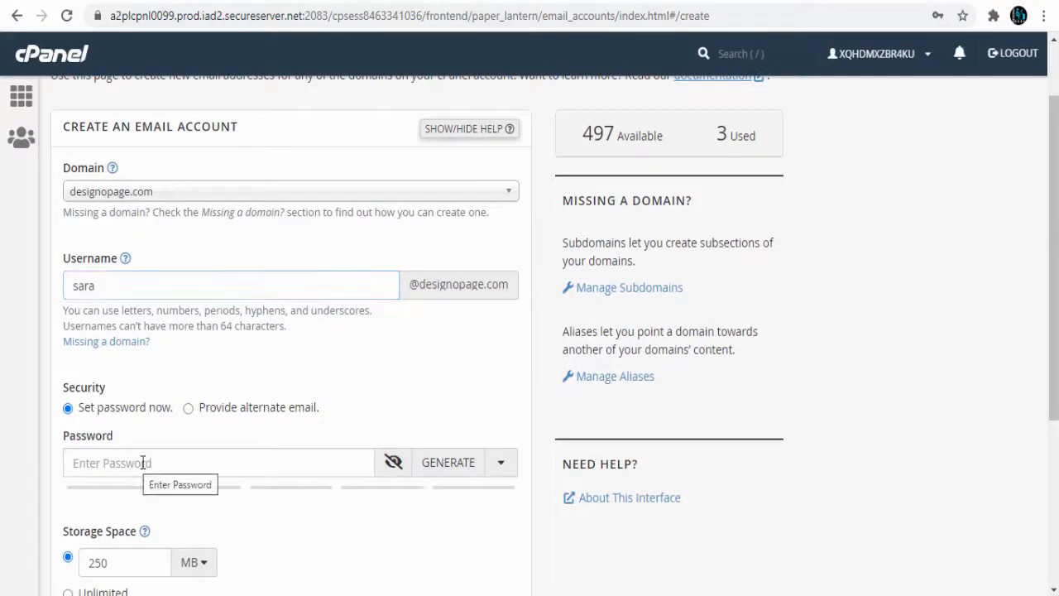
# - Enter a strong password, keep the 250 MB storage limit and create the account
pyautogui.click(446, 462)
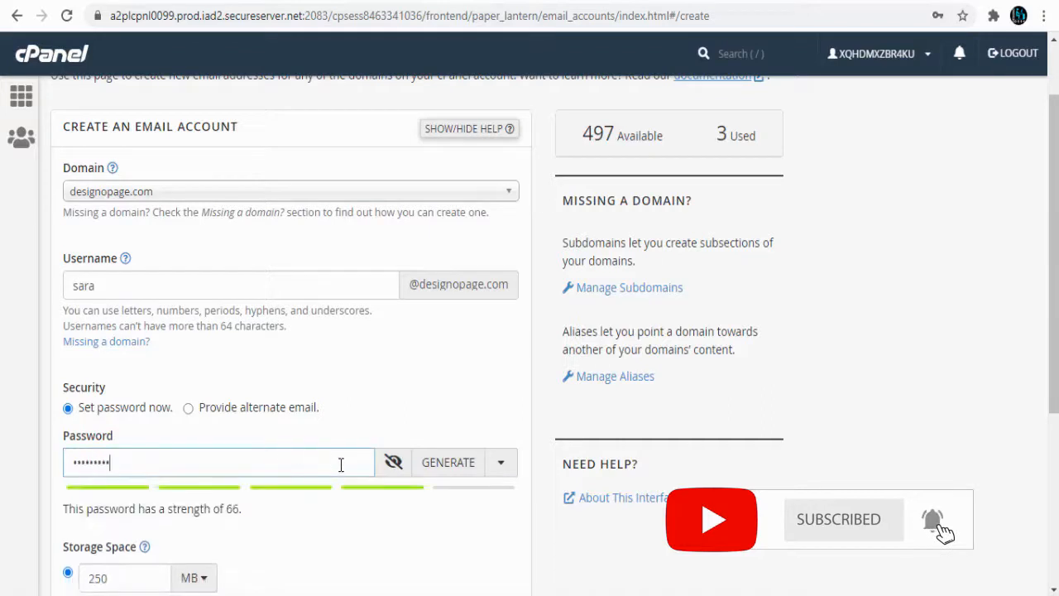
pyautogui.scroll(-3)
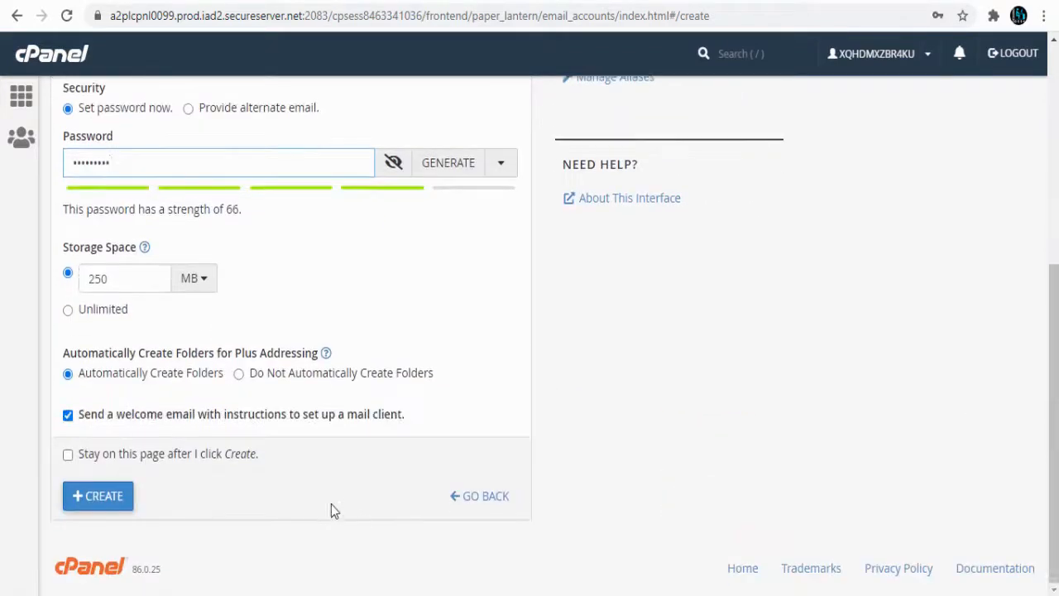
pyautogui.click(103, 496)
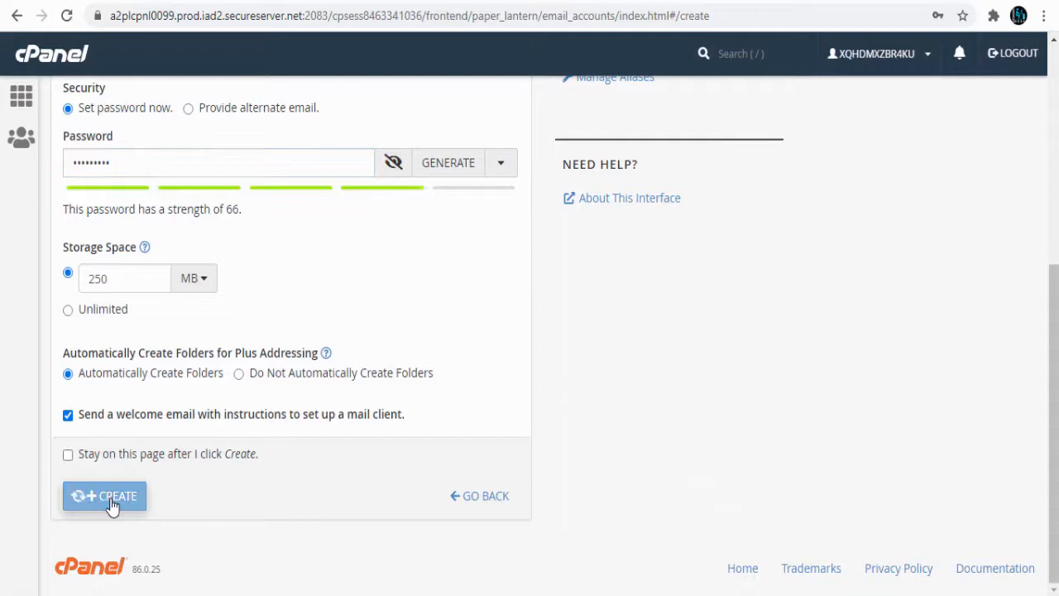
pyautogui.click(104, 496)
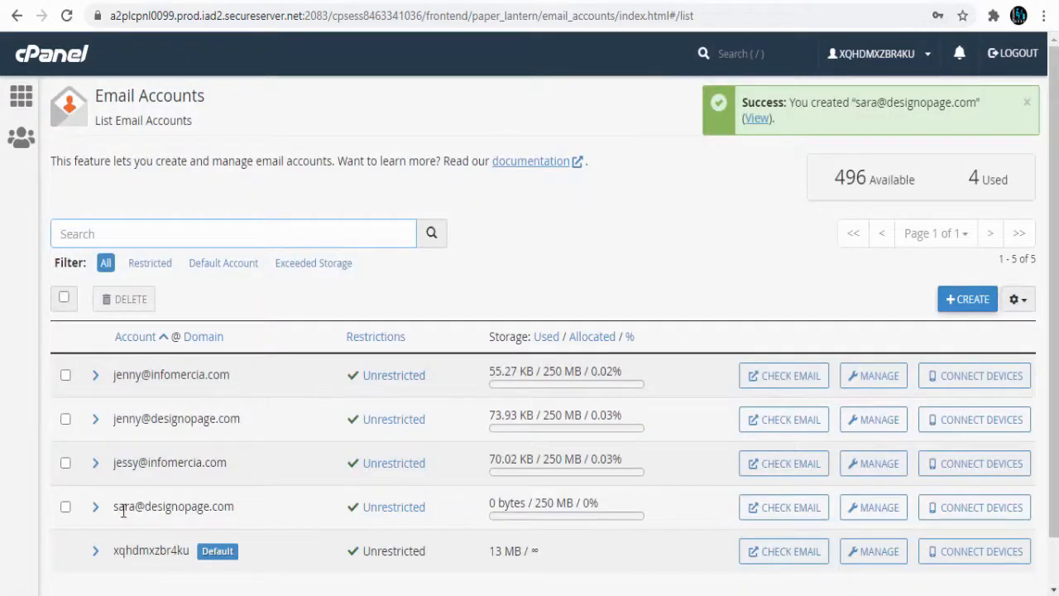
pyautogui.doubleClick(172, 507)
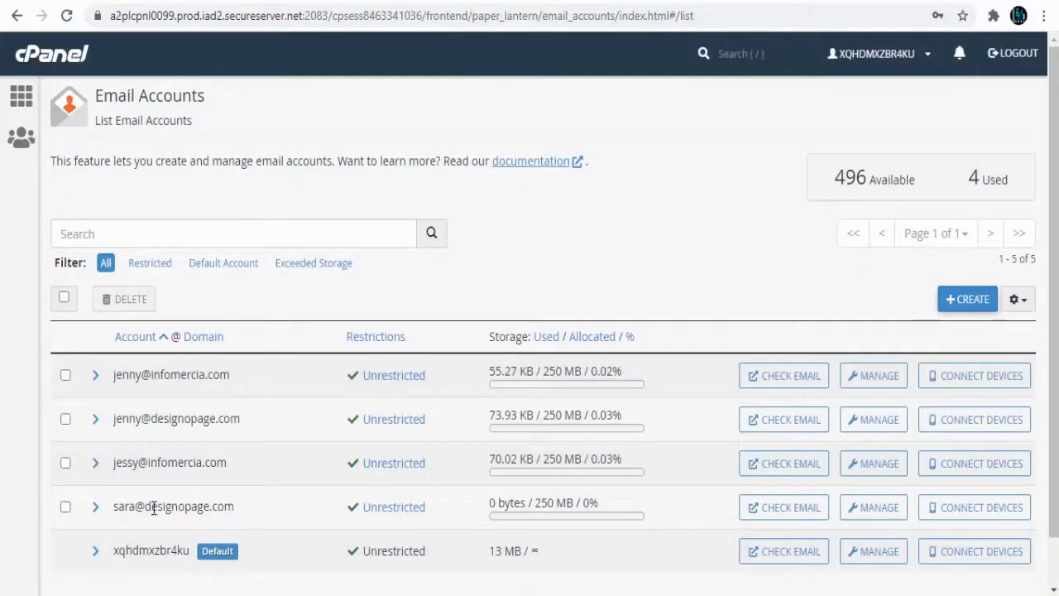
pyautogui.moveTo(782, 506)
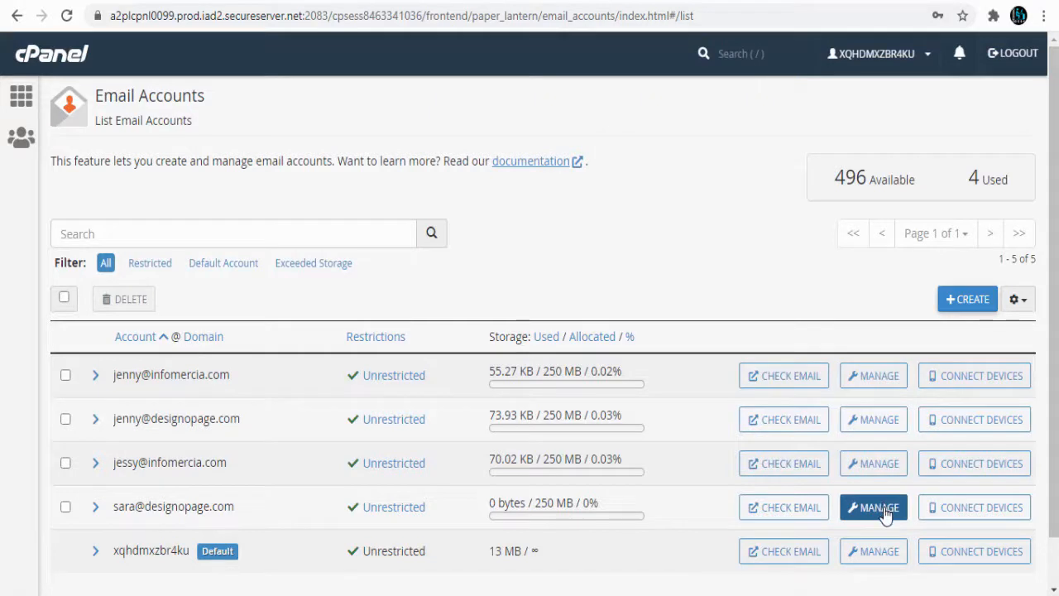
pyautogui.click(873, 506)
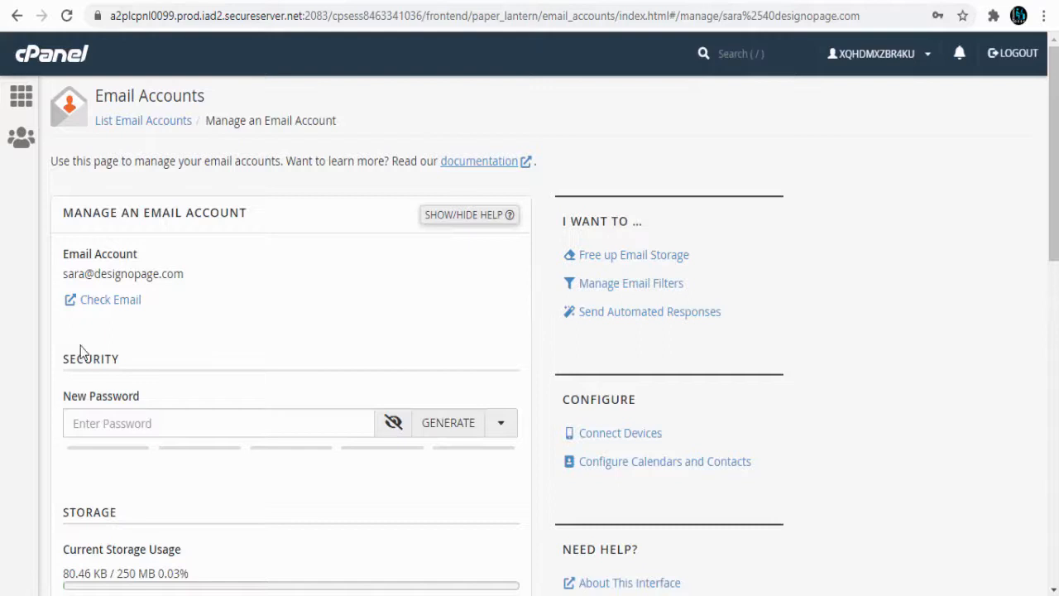
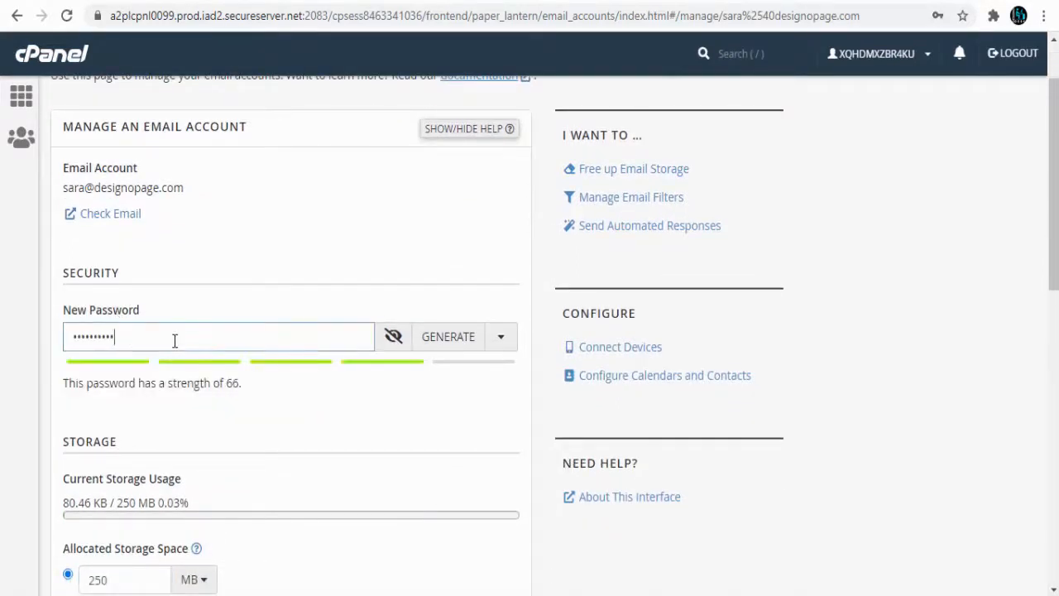
pyautogui.scroll(-3)
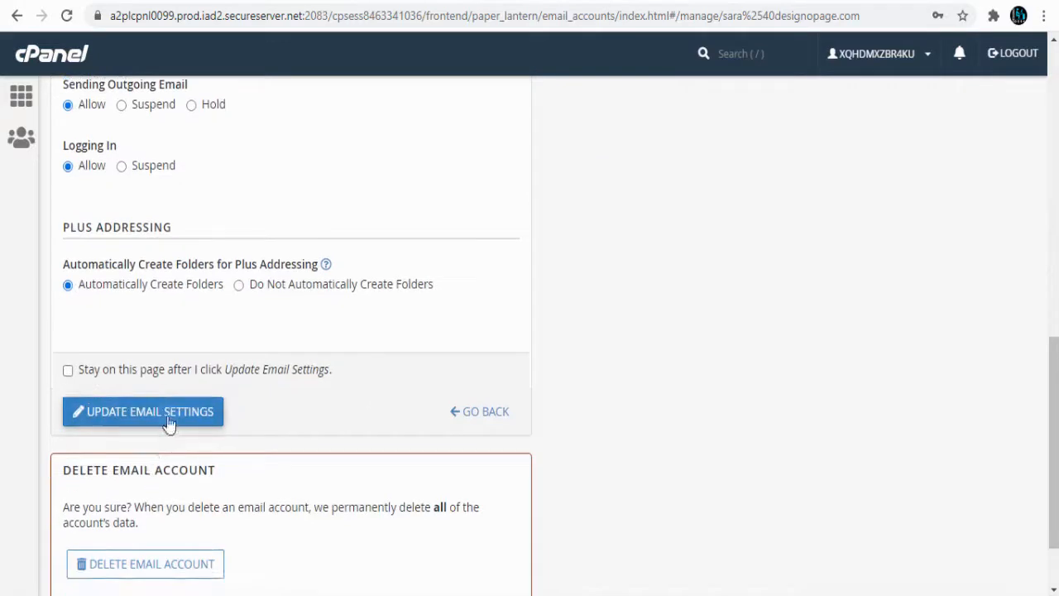
pyautogui.click(142, 411)
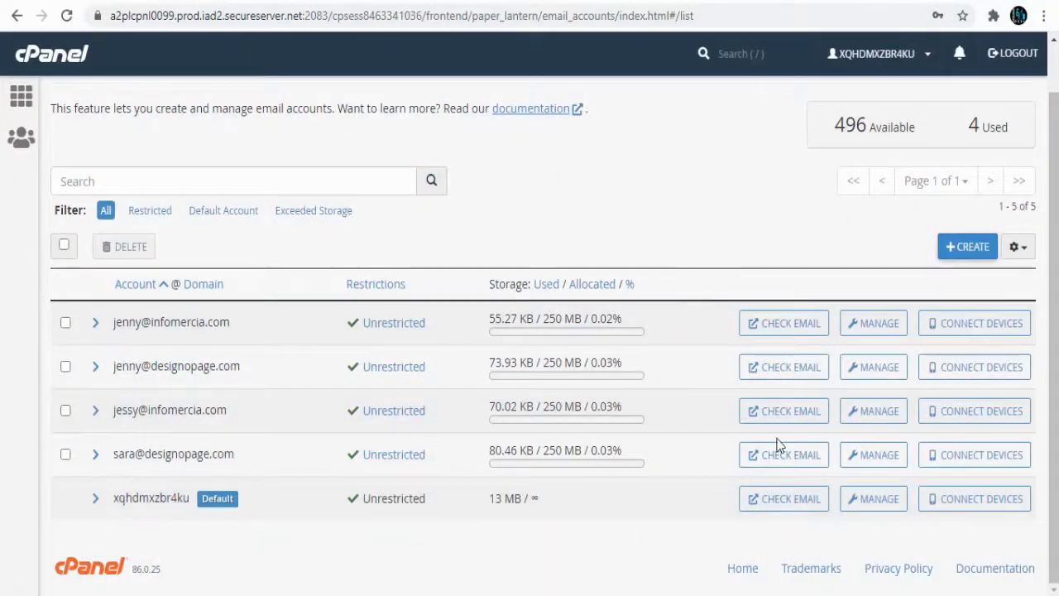
pyautogui.click(873, 453)
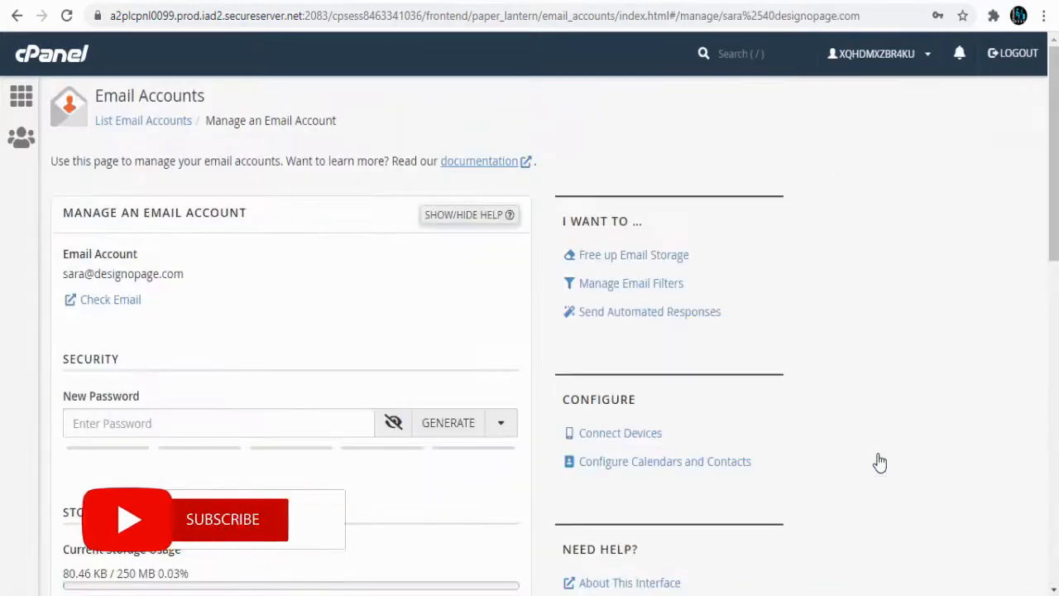
pyautogui.scroll(-3)
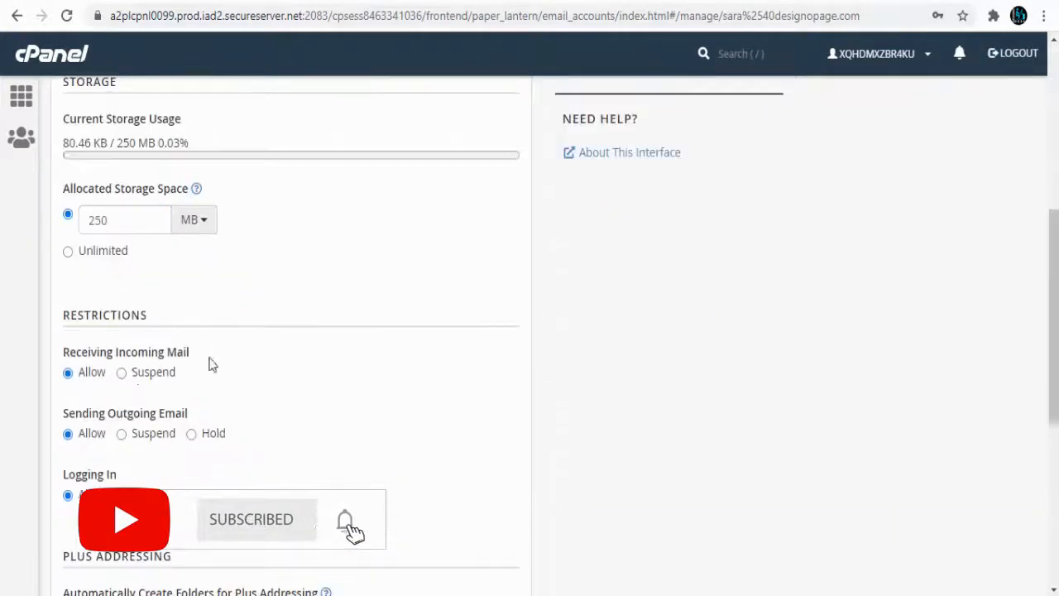
pyautogui.click(123, 371)
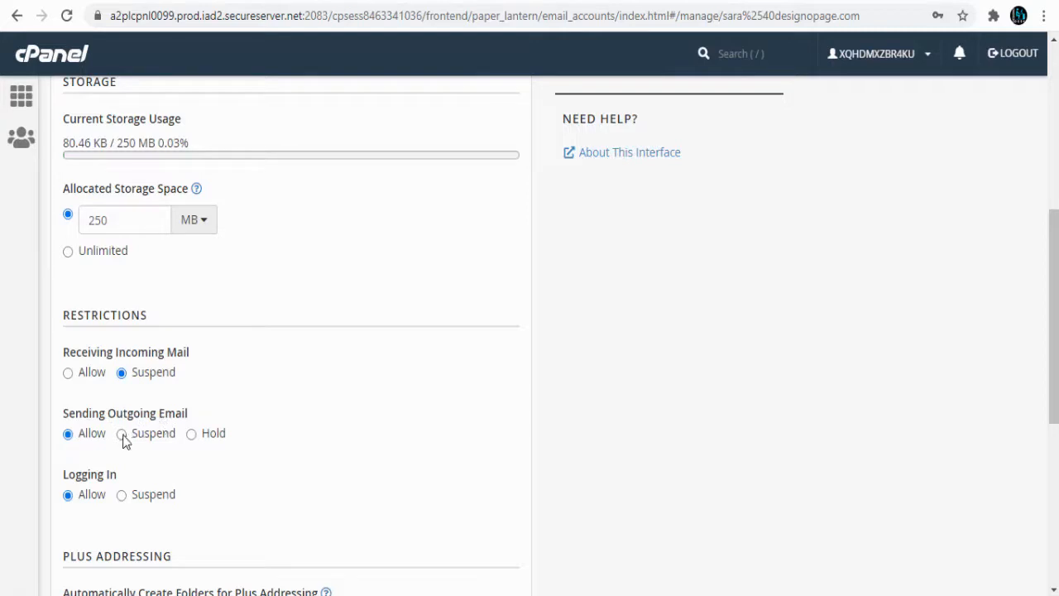
pyautogui.click(122, 433)
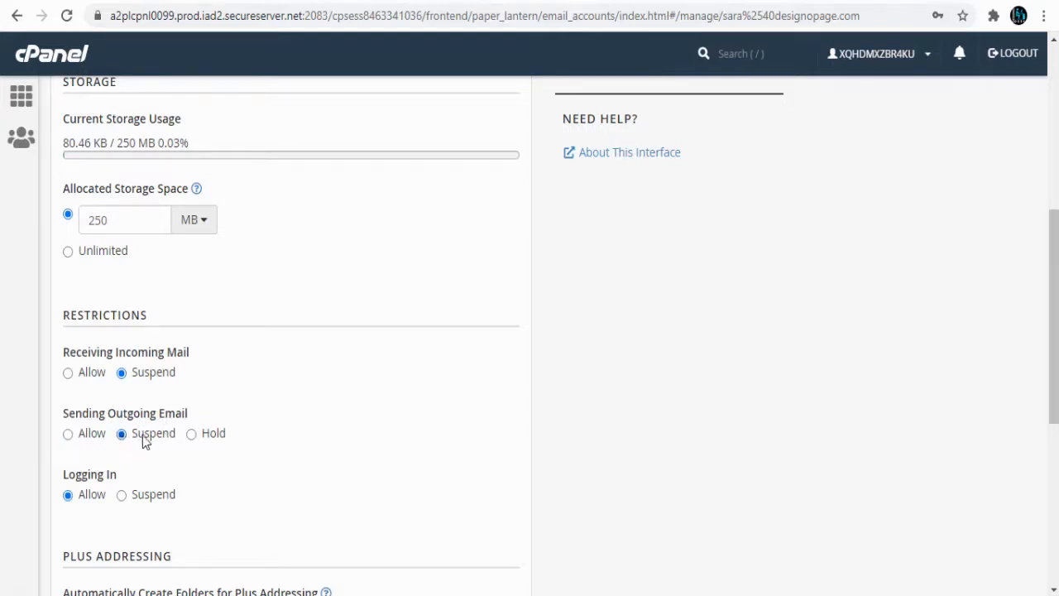
pyautogui.click(192, 434)
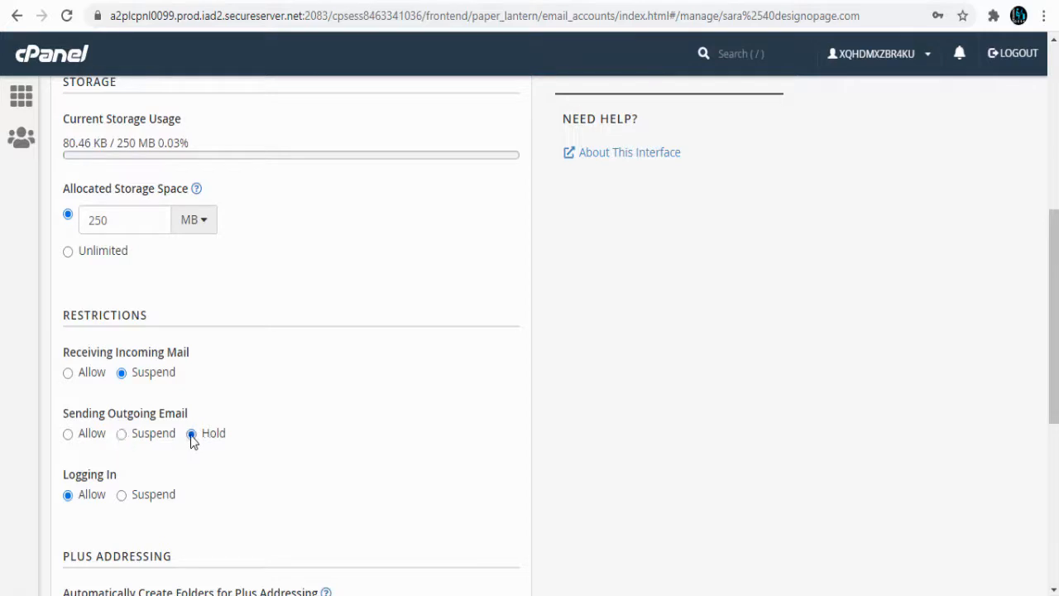
pyautogui.click(190, 433)
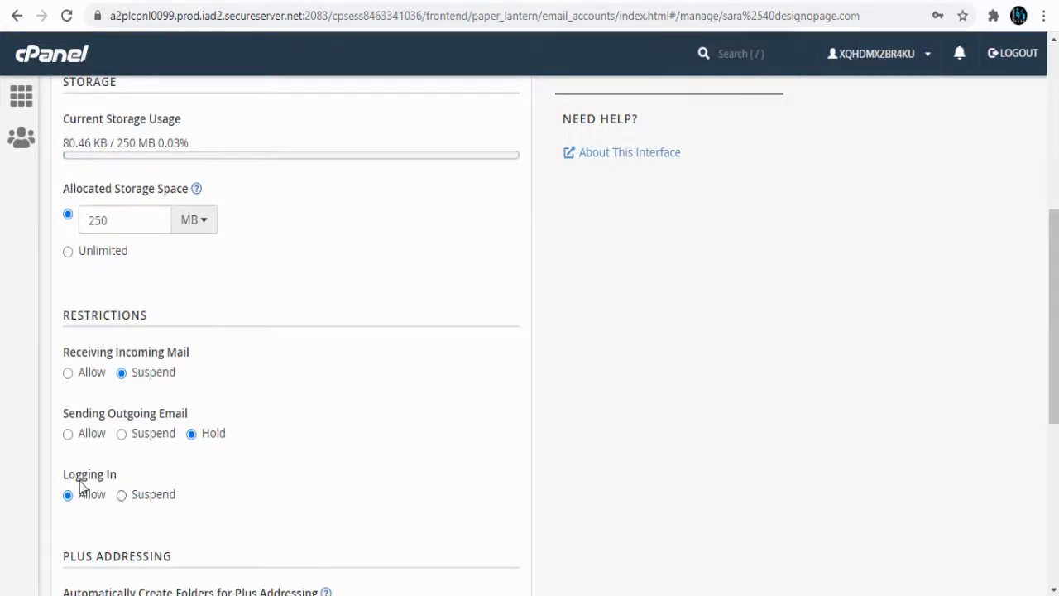
pyautogui.click(122, 493)
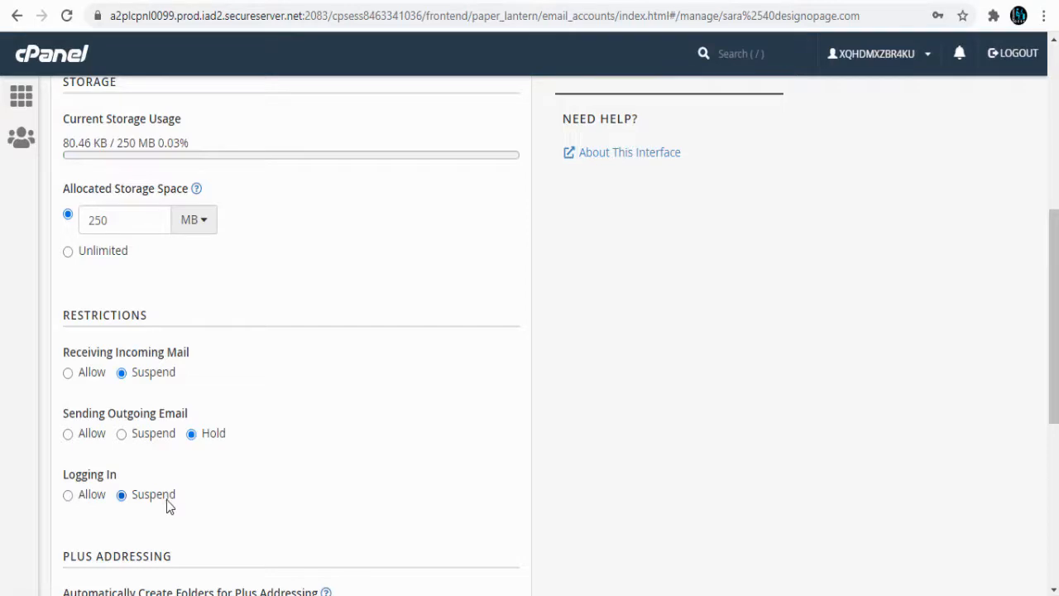
pyautogui.scroll(-3)
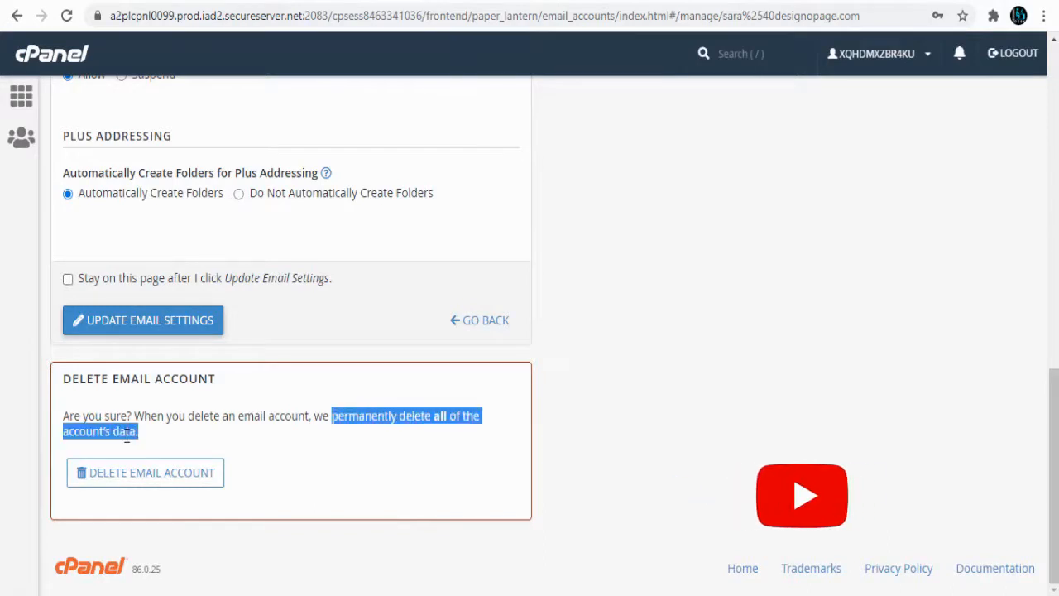
pyautogui.click(145, 473)
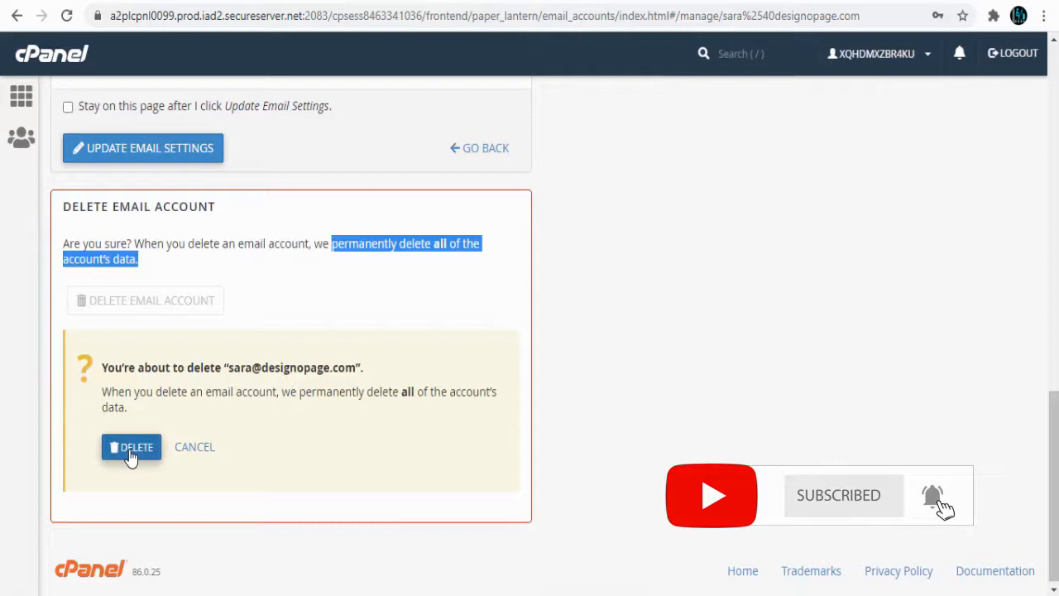
pyautogui.click(130, 446)
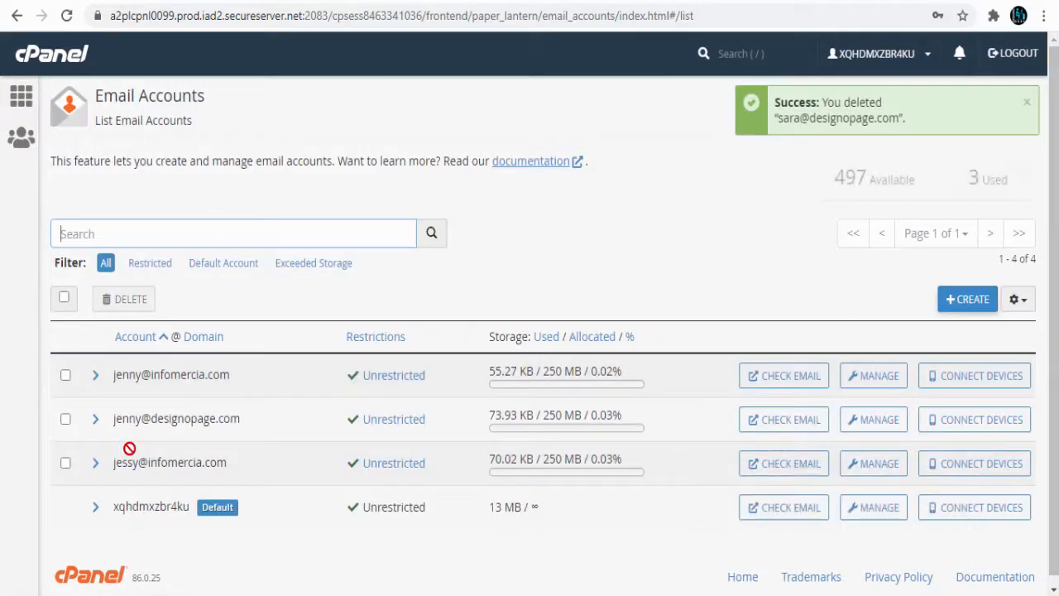